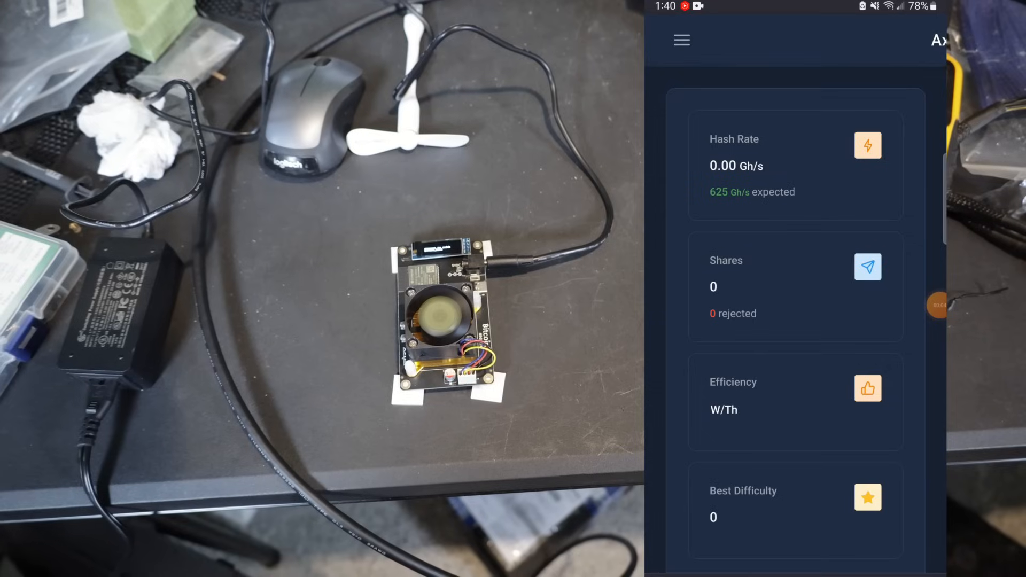
Step: Open the miner's Settings page from the navigation menu and scroll through its WiFi and stratum fields
scroll(down, 3)
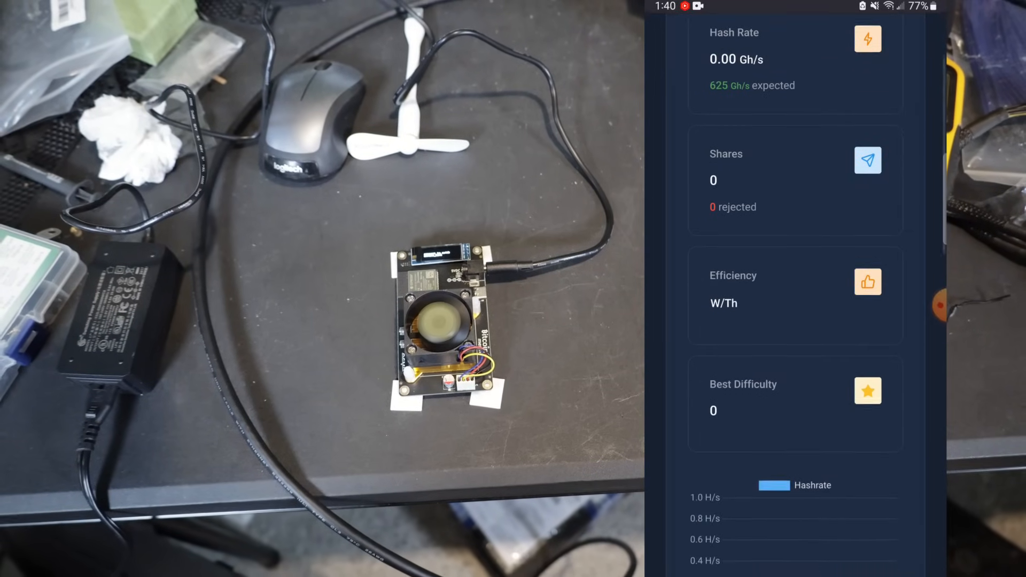
scroll(down, 3)
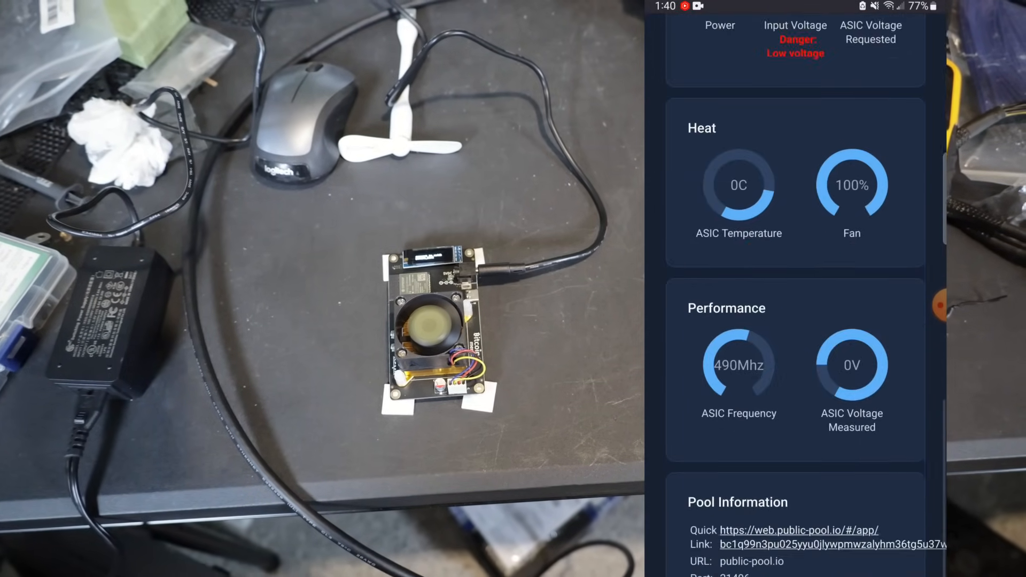
scroll(down, 3)
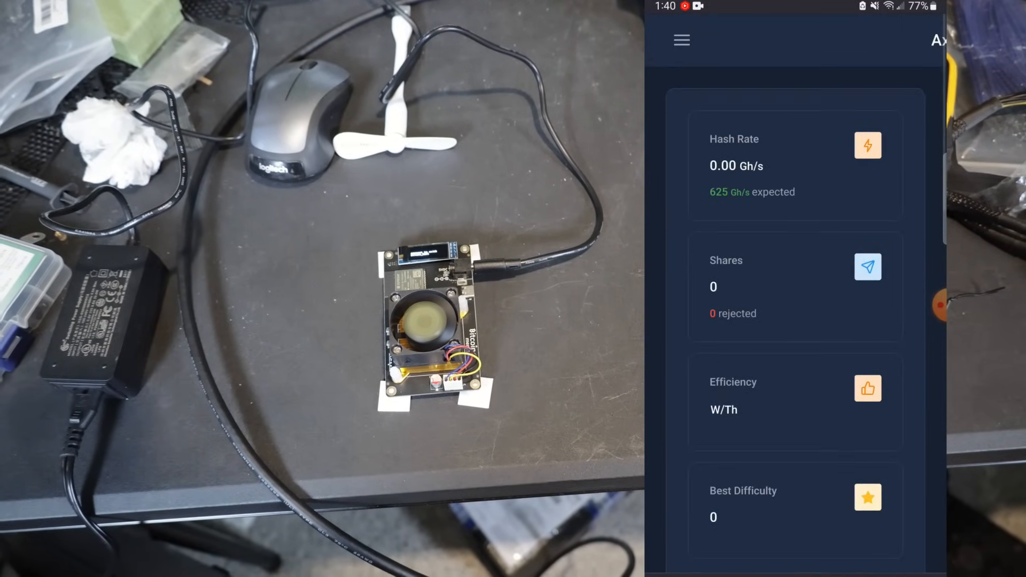
click(681, 39)
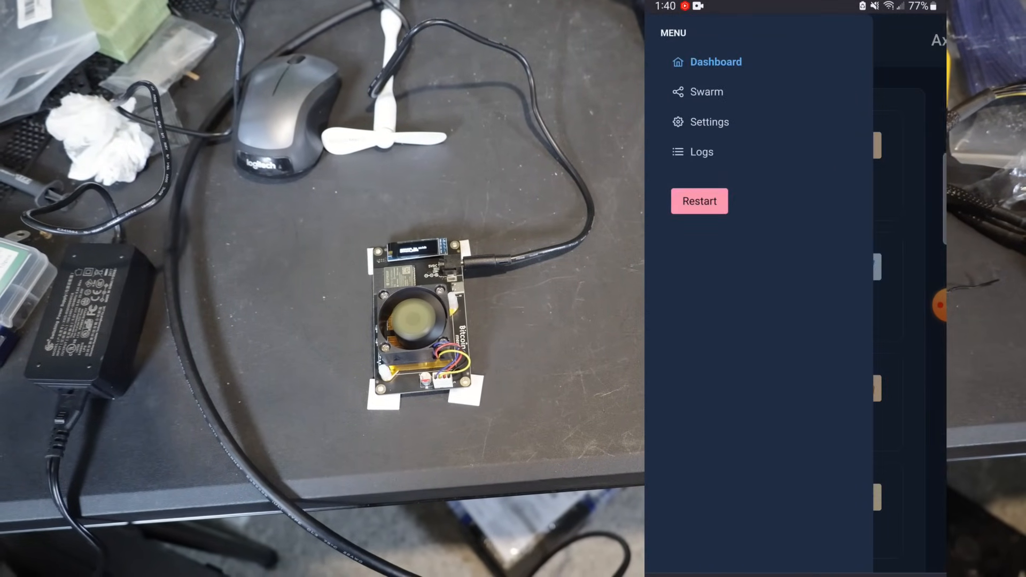
click(710, 122)
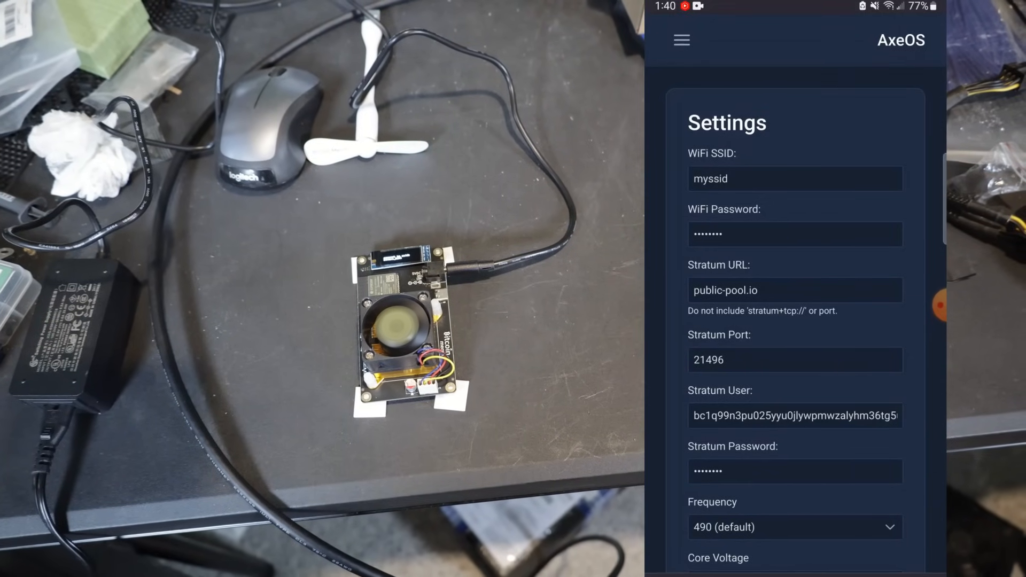
scroll(down, 3)
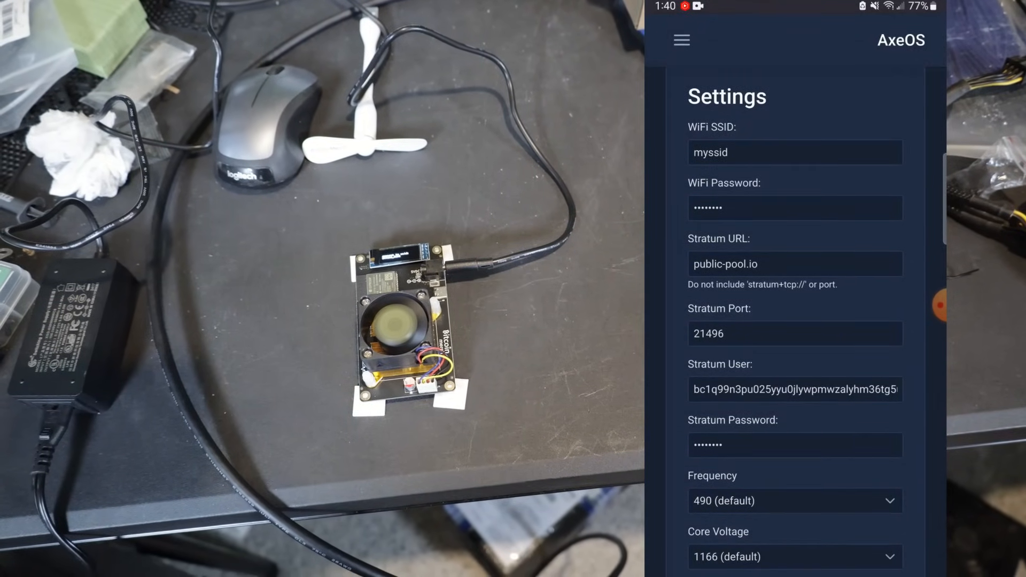
scroll(down, 3)
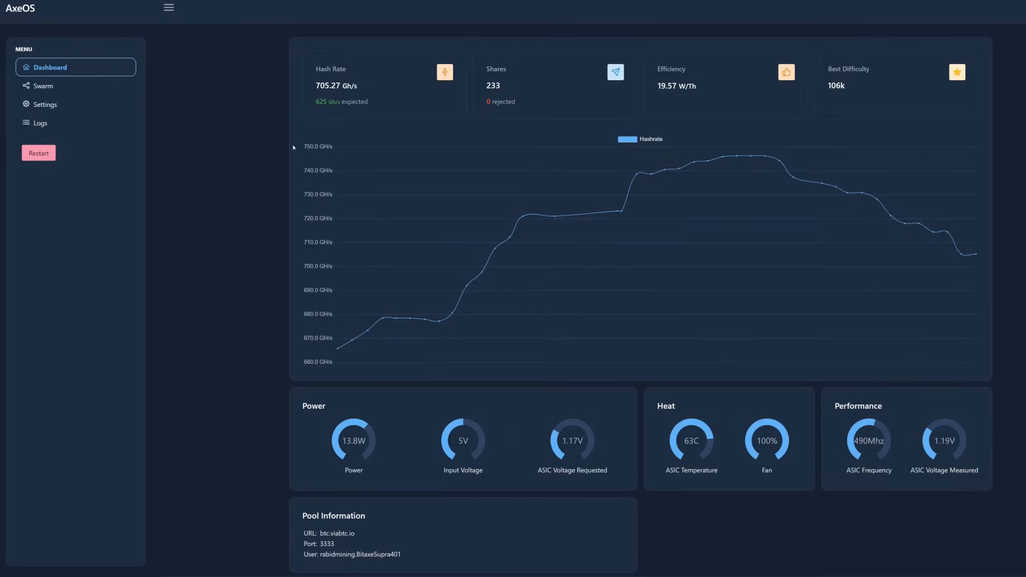
mouse_move(345, 109)
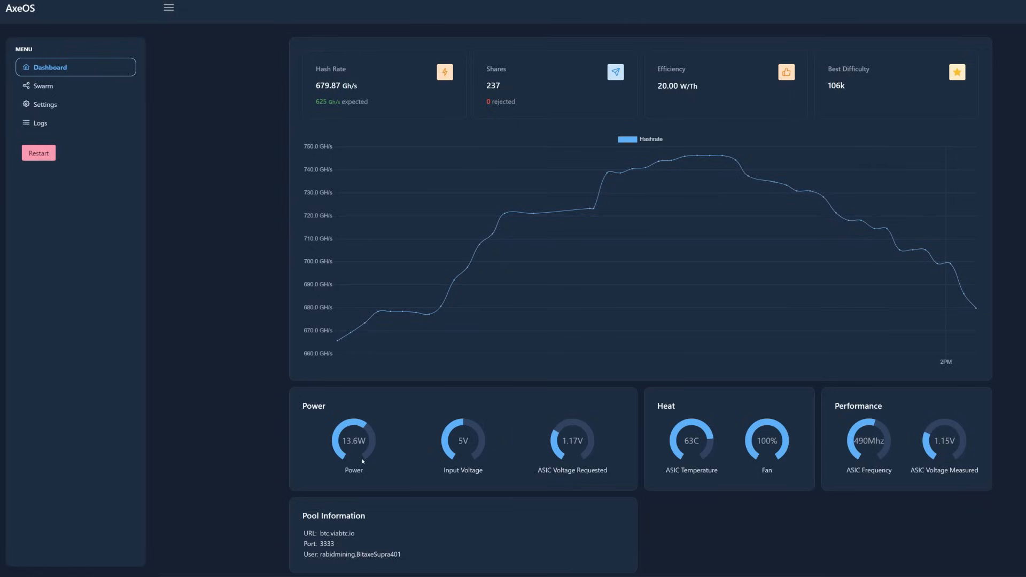
mouse_move(465, 458)
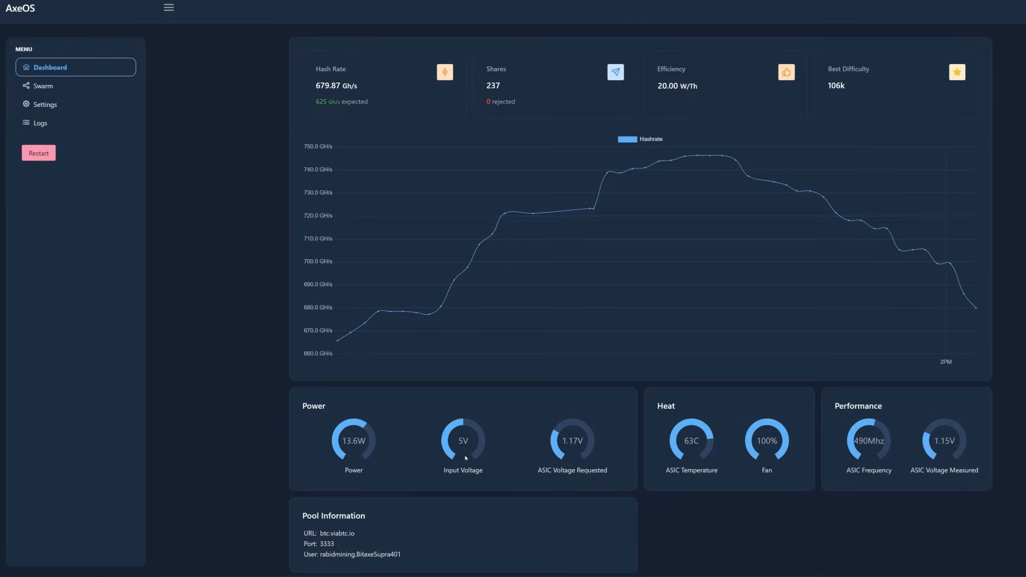
mouse_move(585, 474)
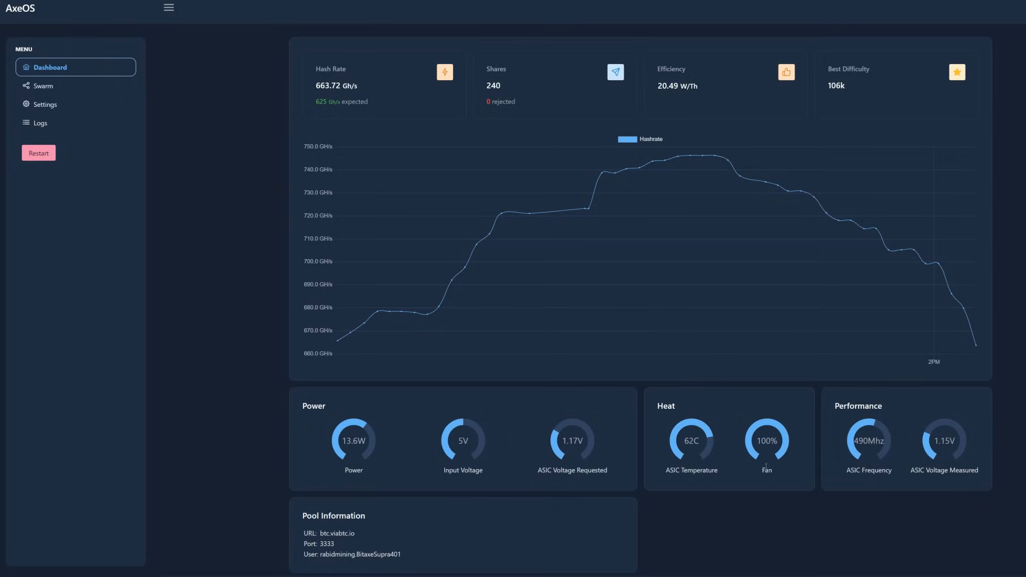
mouse_move(921, 465)
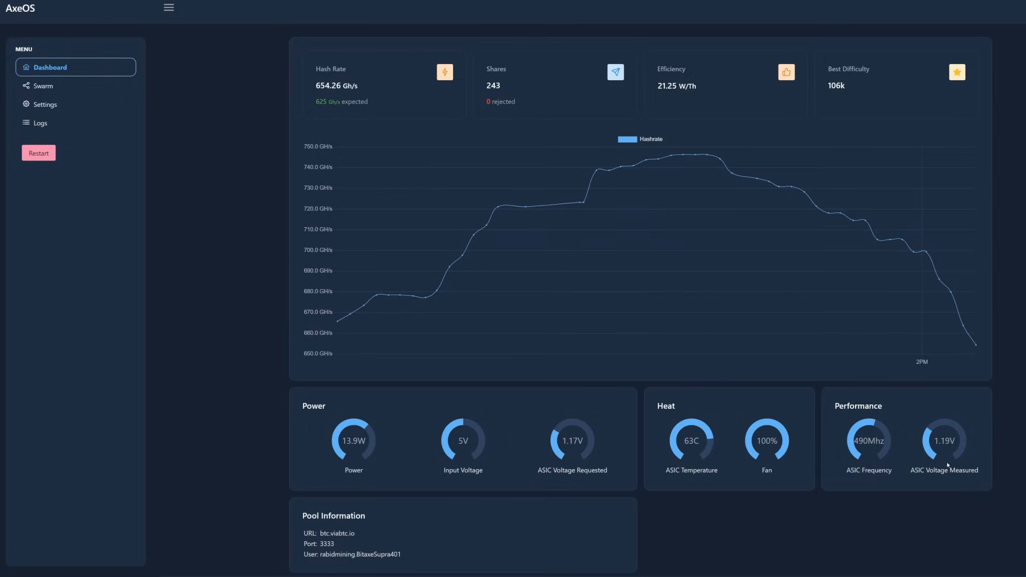
click(45, 104)
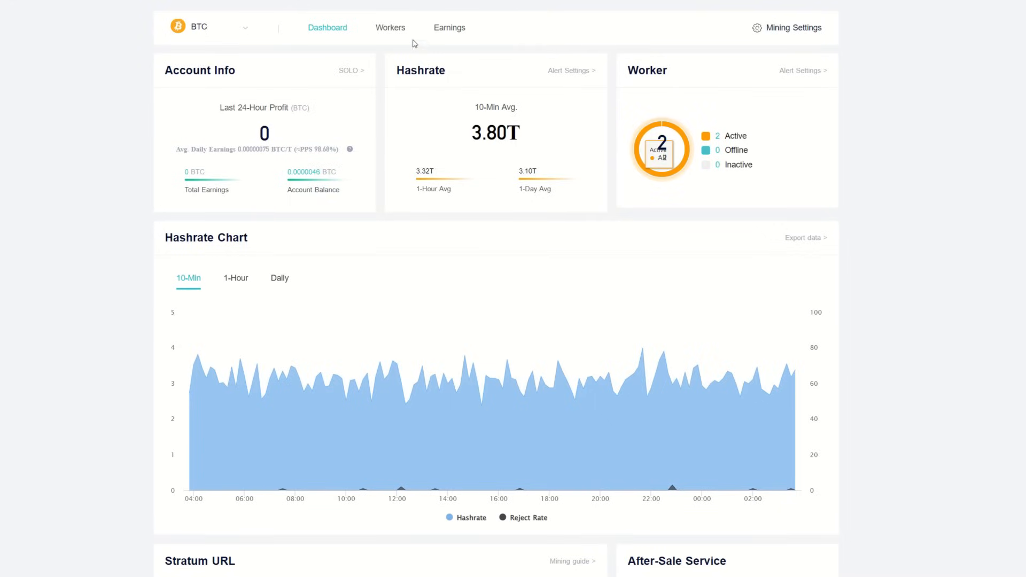
Step: Show the ViaBTC worker list with nano3lotto1 at 3.87T and bitaxesupra401 at 670.70G
click(390, 28)
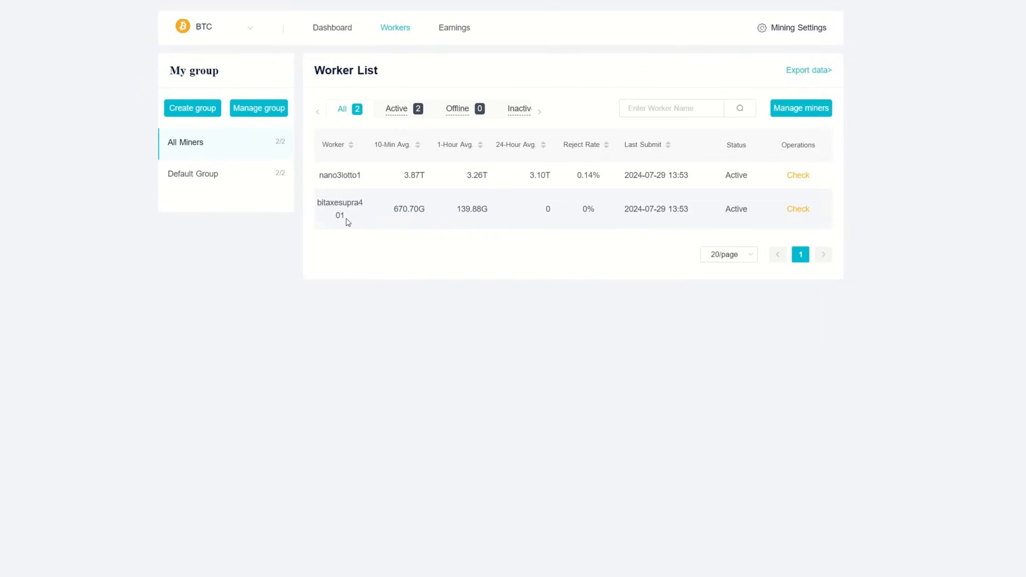
mouse_move(378, 224)
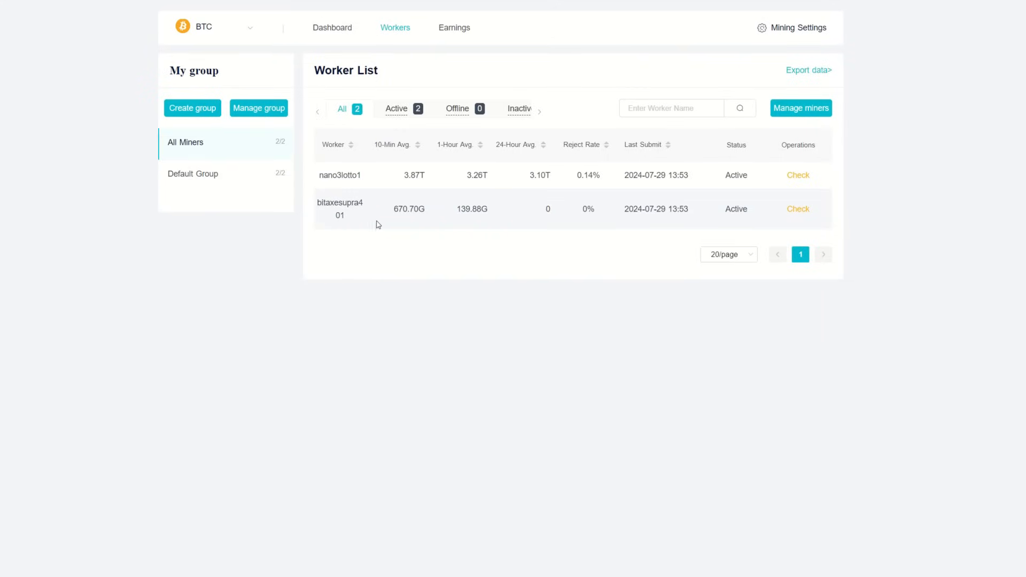
mouse_move(468, 220)
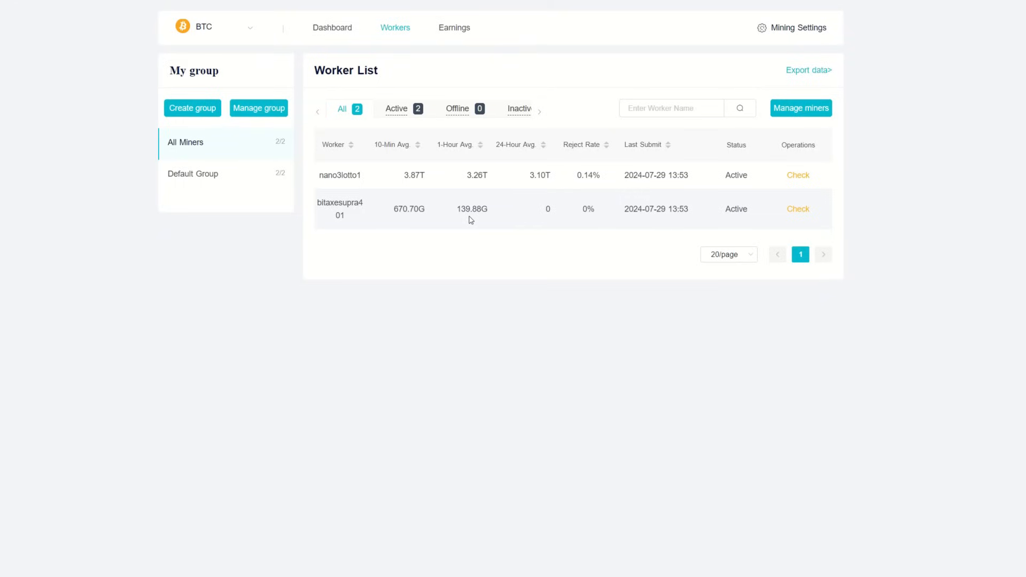
mouse_move(473, 221)
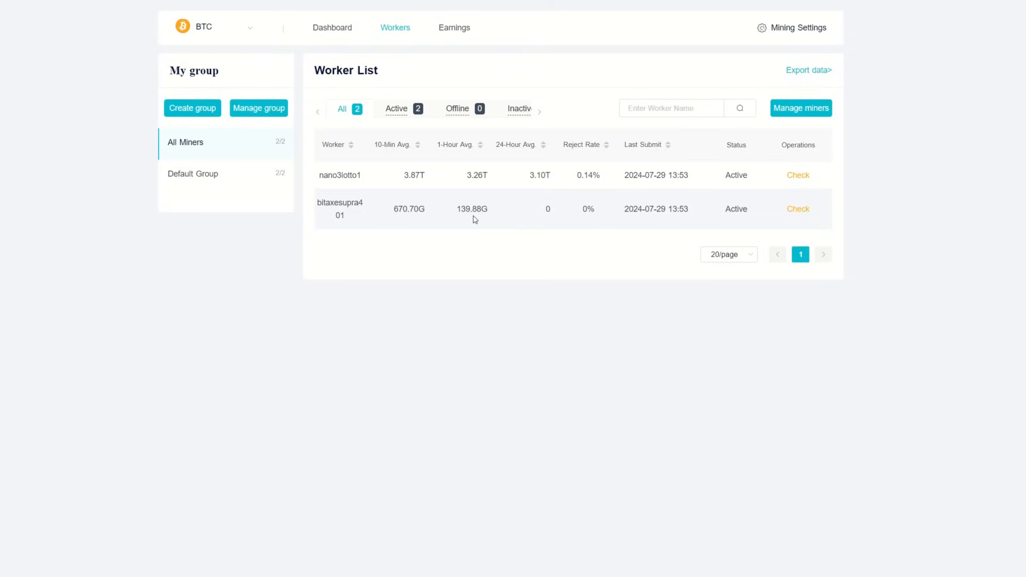
mouse_move(470, 226)
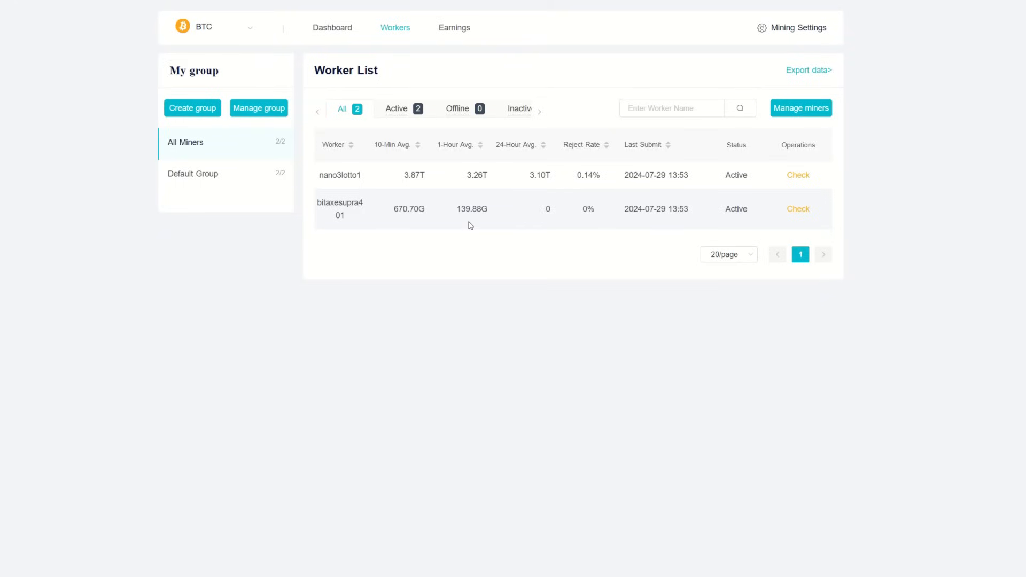
mouse_move(462, 208)
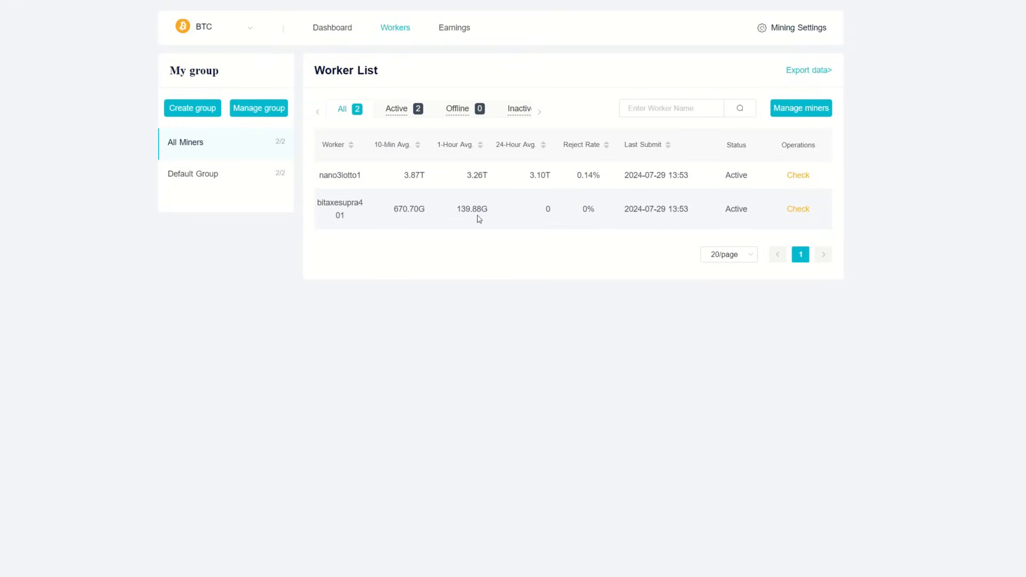
mouse_move(511, 168)
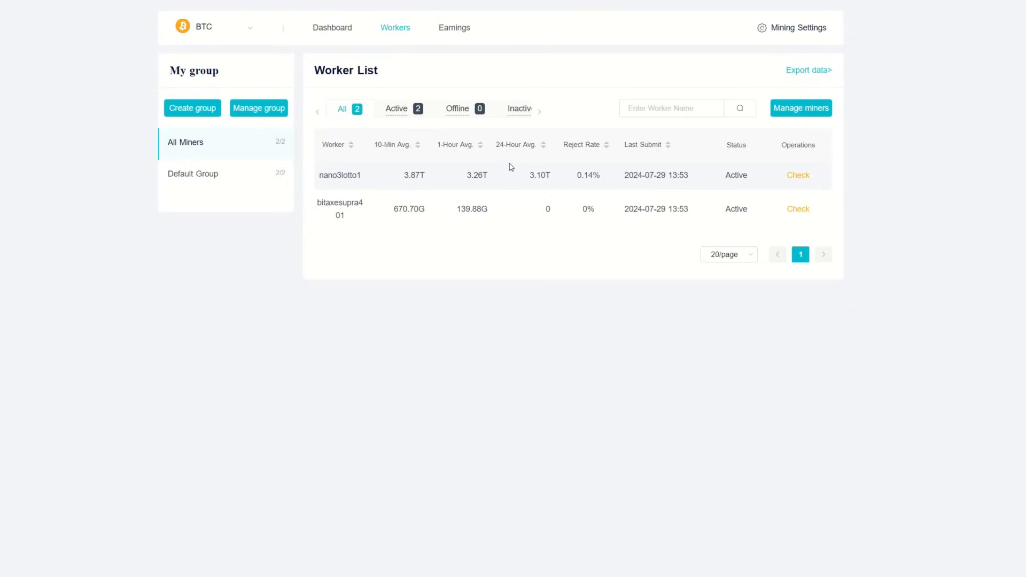
mouse_move(462, 218)
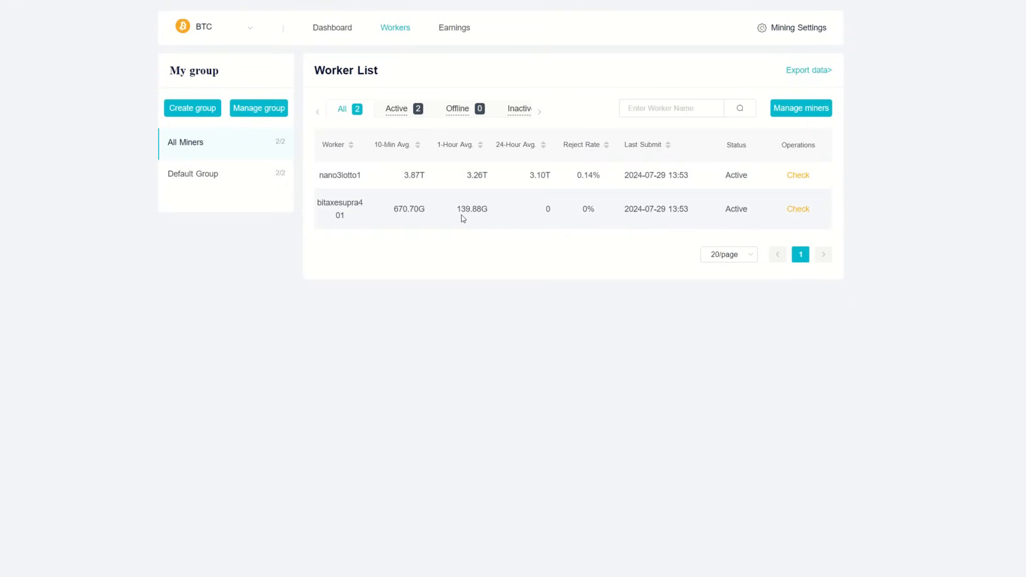
mouse_move(473, 219)
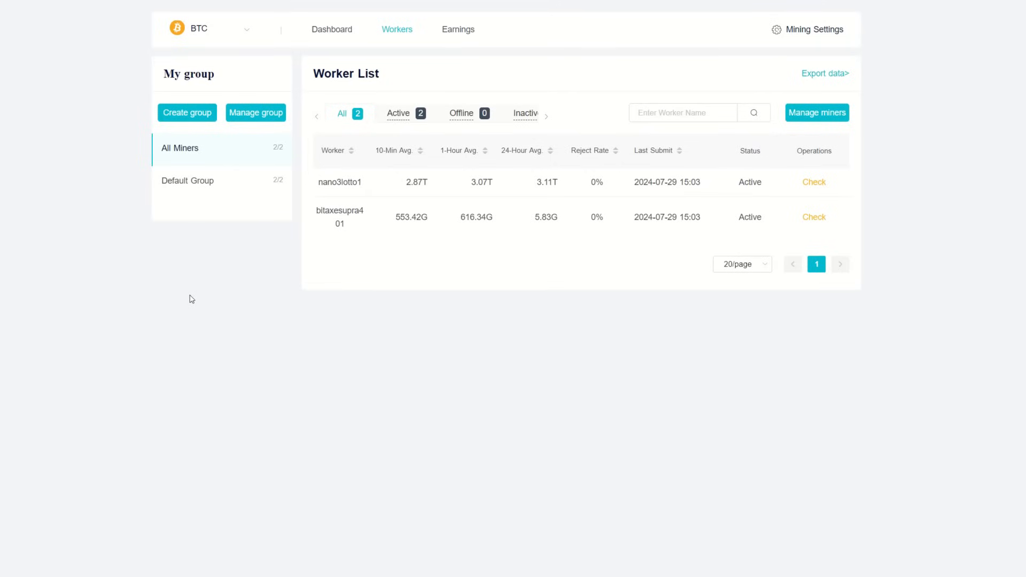
mouse_move(468, 233)
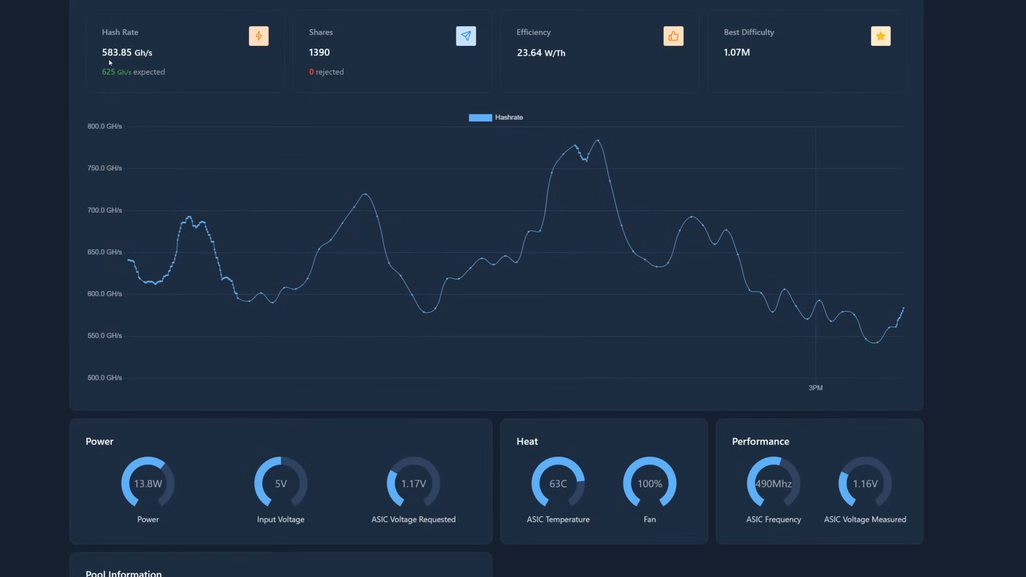
mouse_move(112, 79)
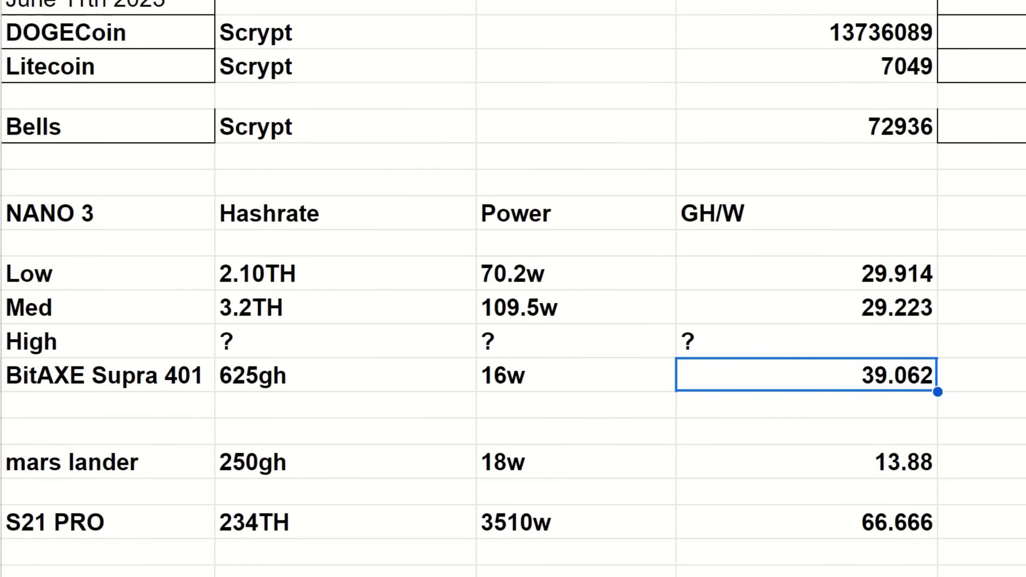
Step: Highlight Nano 3's 109.5 W draw and 29.914 / 29.223 GH/W against the BitAXE Supra 401's 39.062 GH/W
scroll(down, 3)
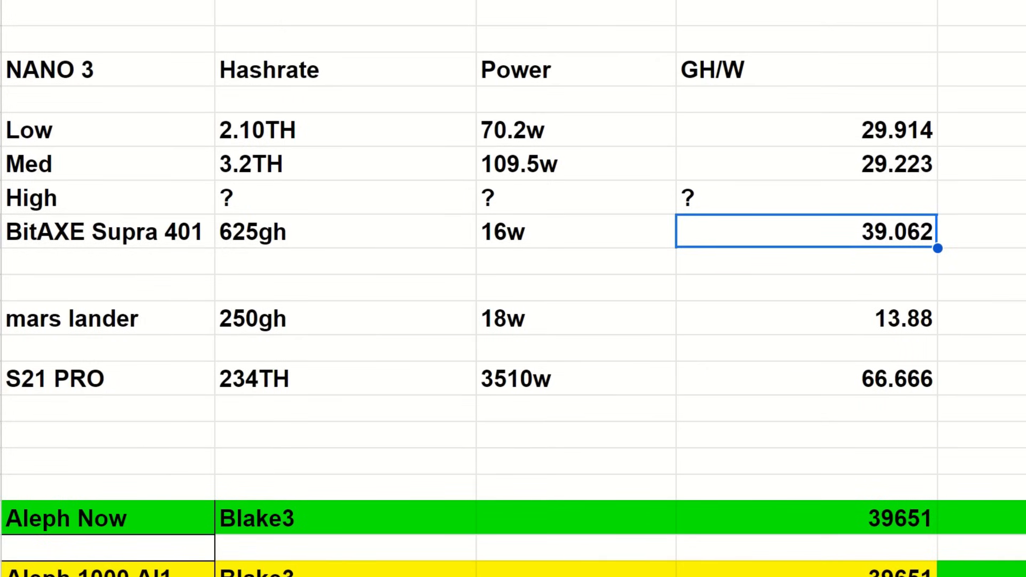
mouse_move(405, 260)
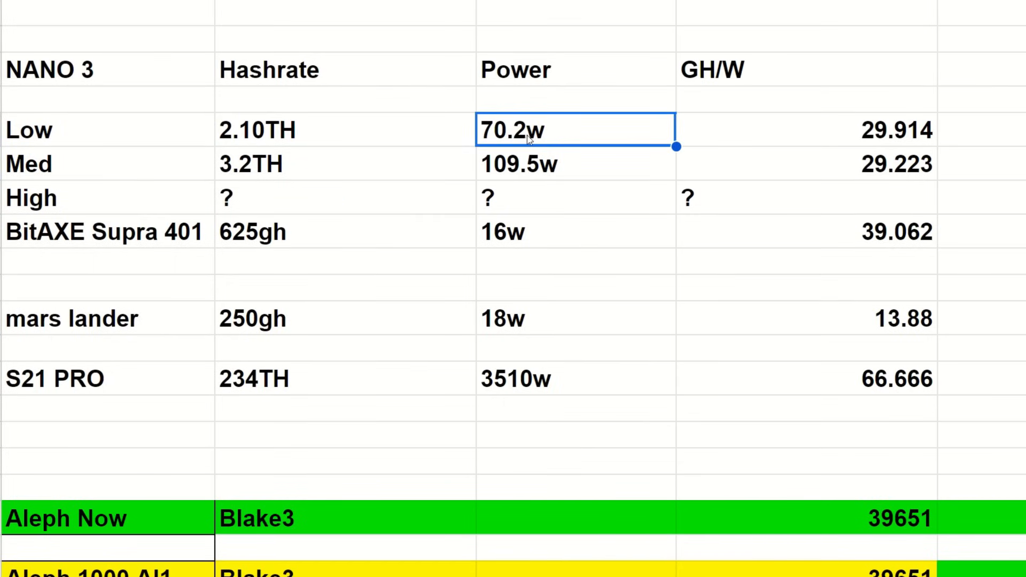
click(576, 165)
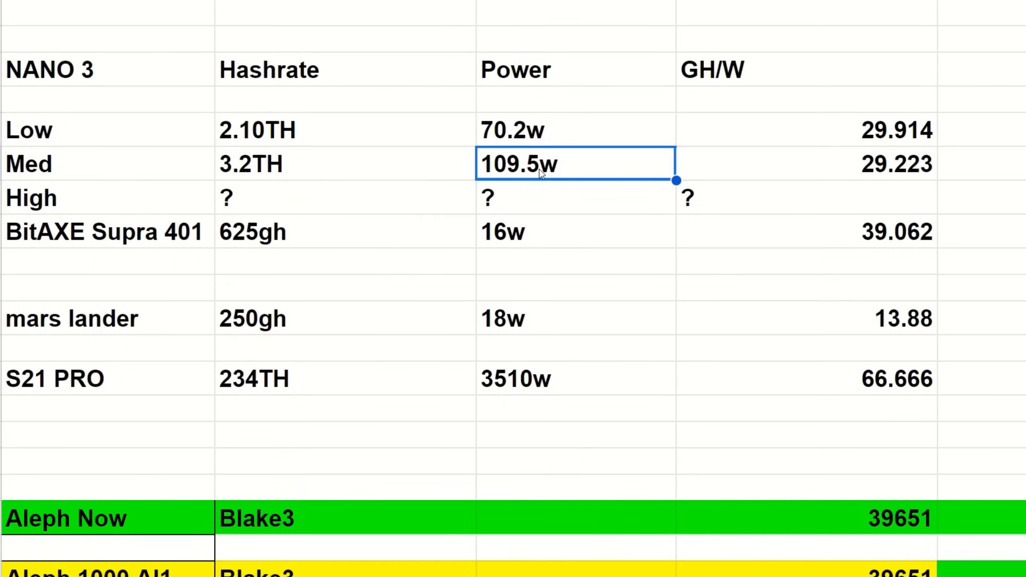
mouse_move(374, 197)
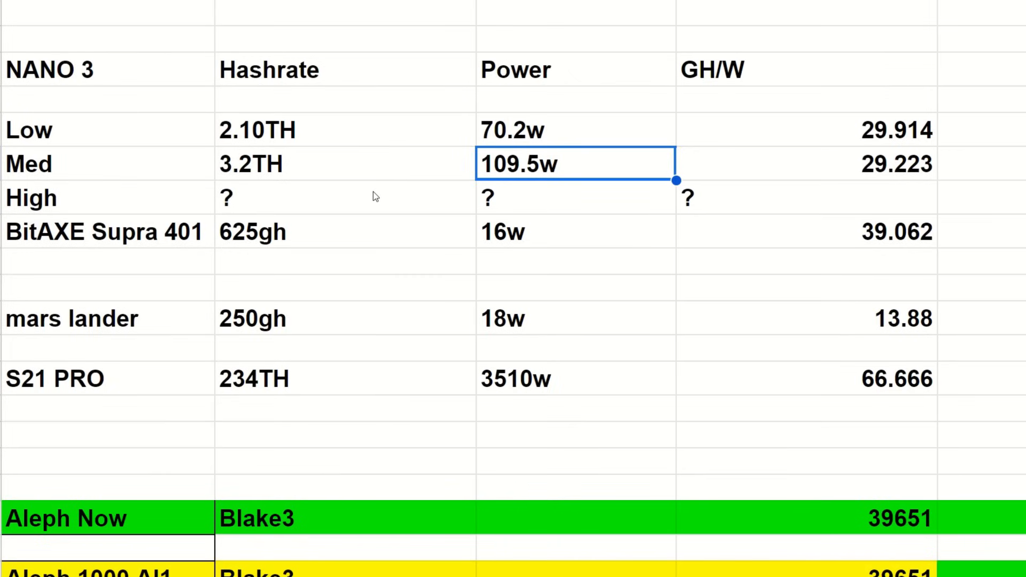
click(804, 129)
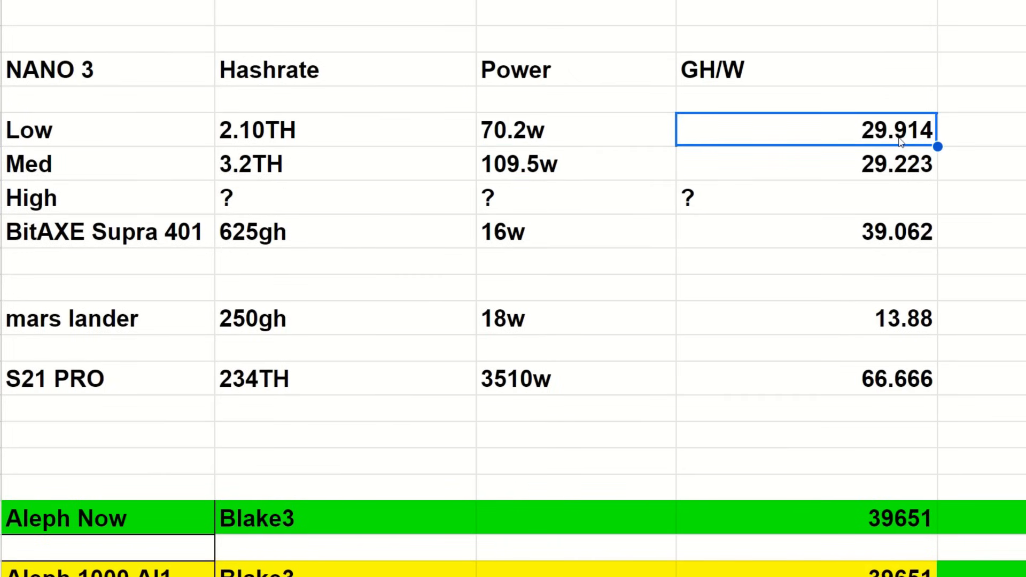
click(805, 164)
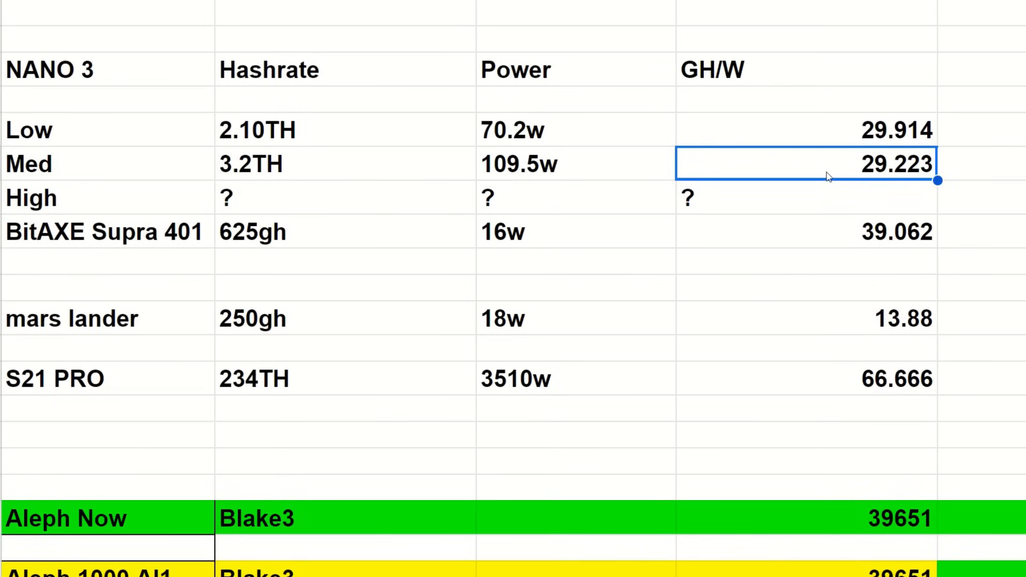
click(105, 232)
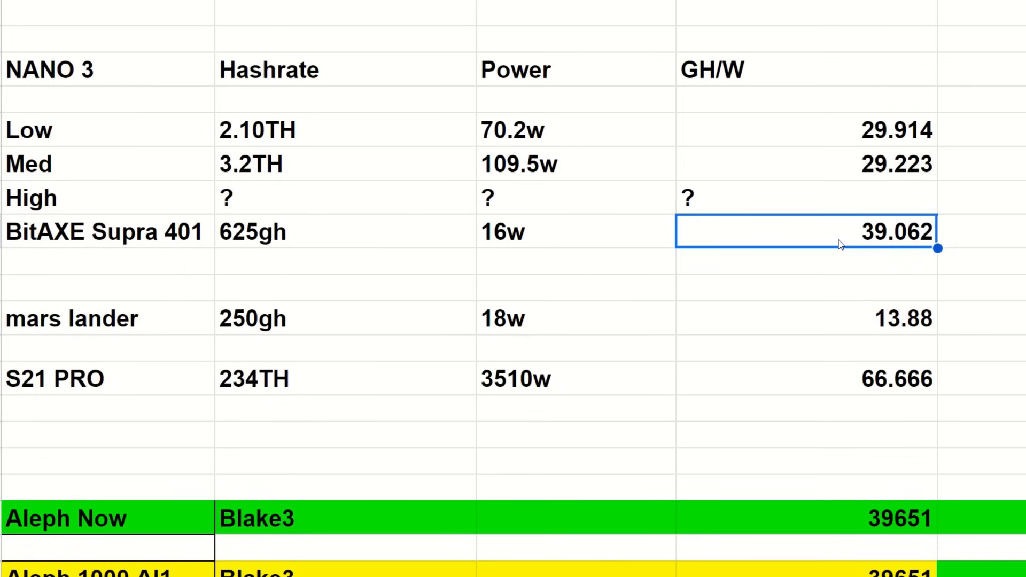
mouse_move(160, 331)
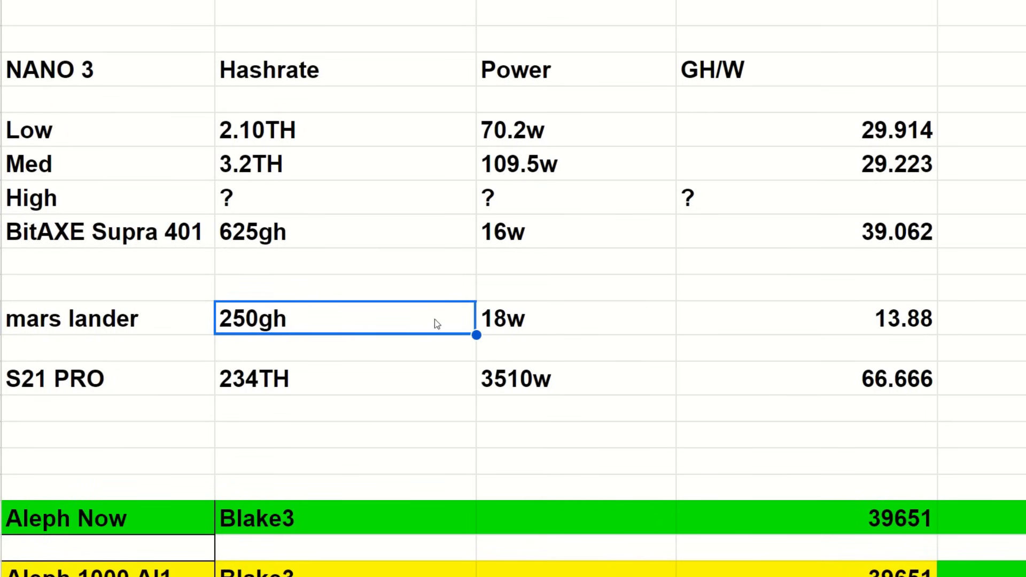
click(570, 319)
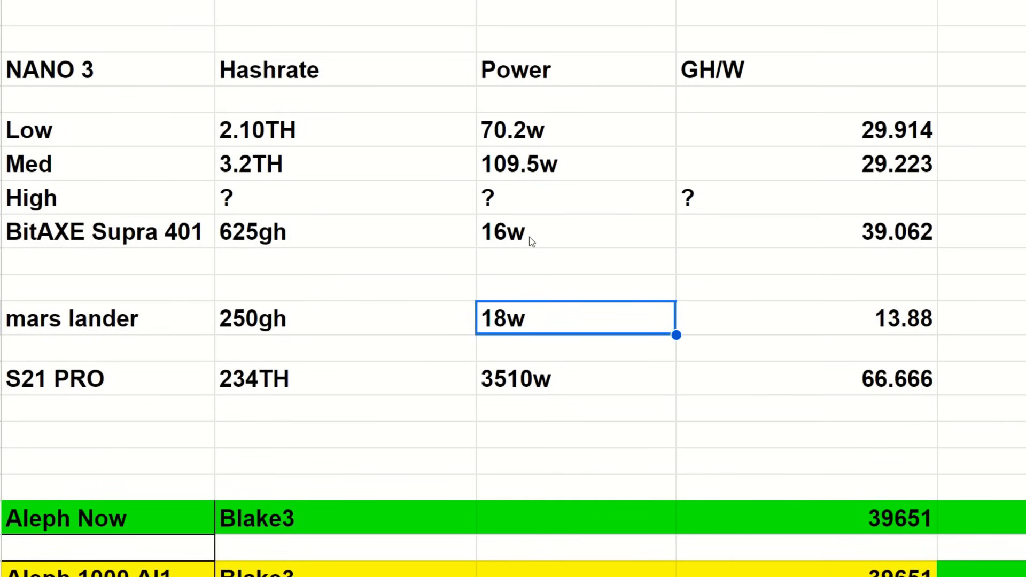
click(570, 231)
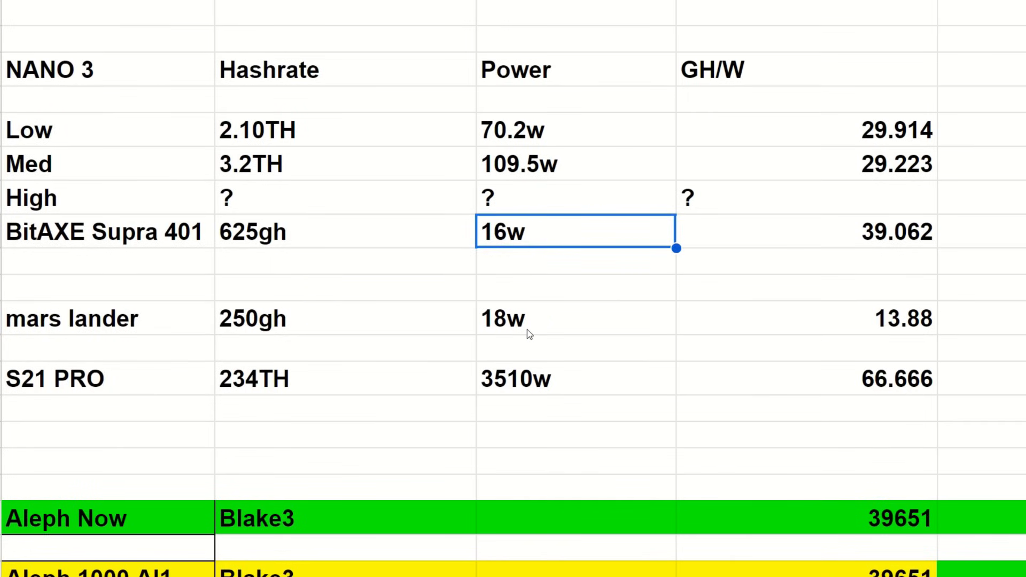
click(805, 320)
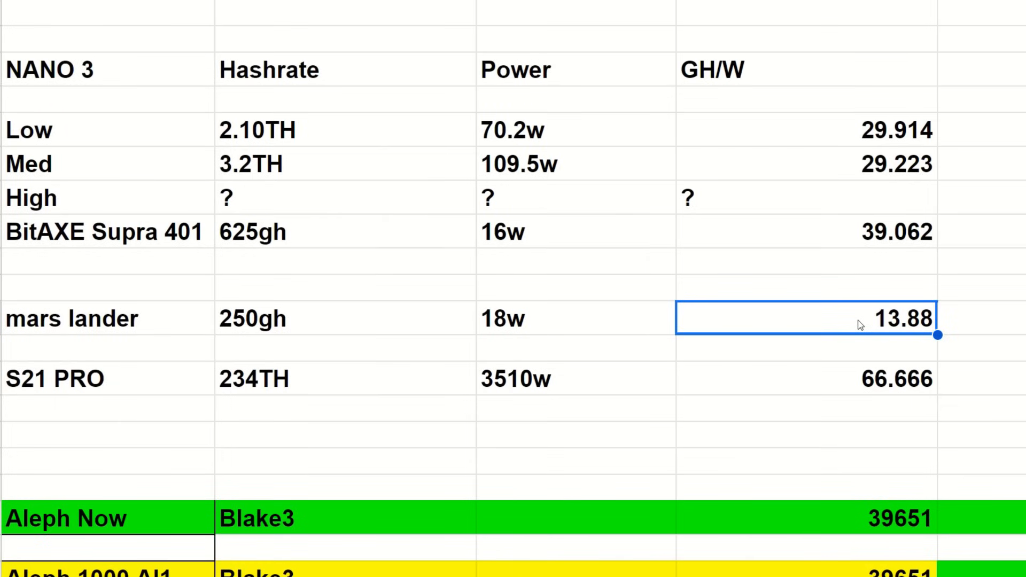
click(108, 378)
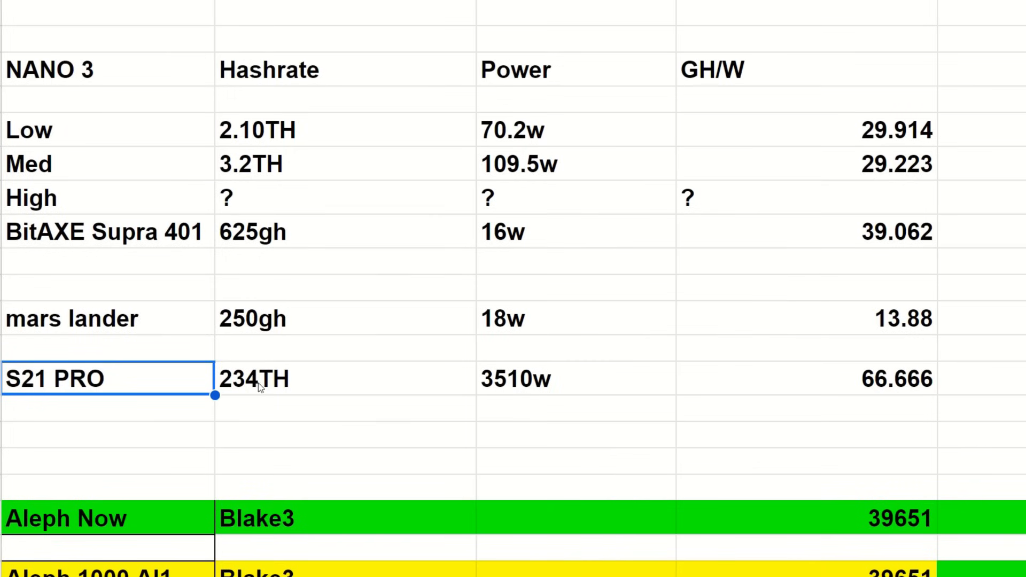
click(573, 379)
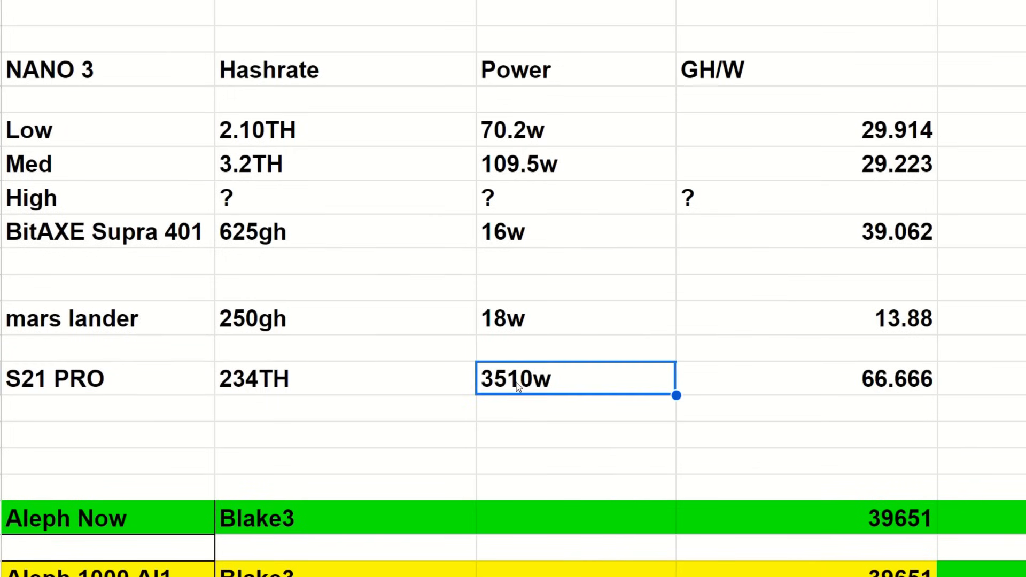
click(808, 379)
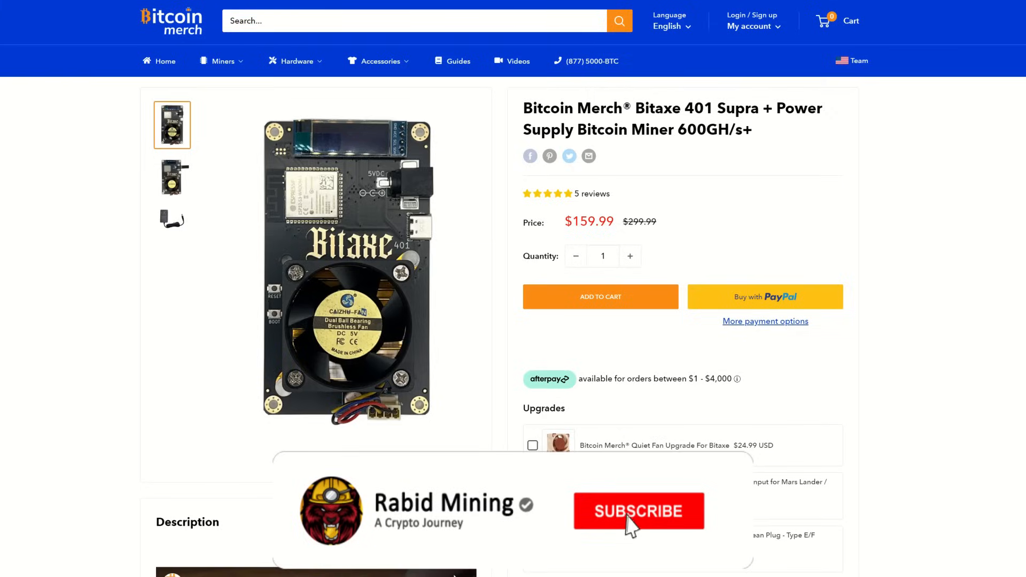
Step: View the Bitaxe 401 Supra + Power Supply listing priced at $159.99 on Bitcoin Merch
click(638, 511)
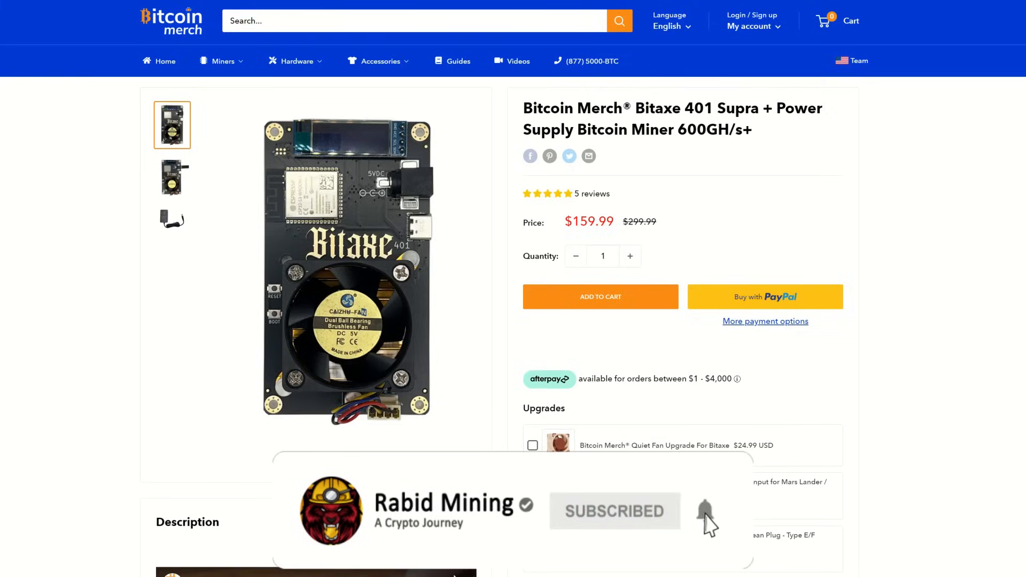